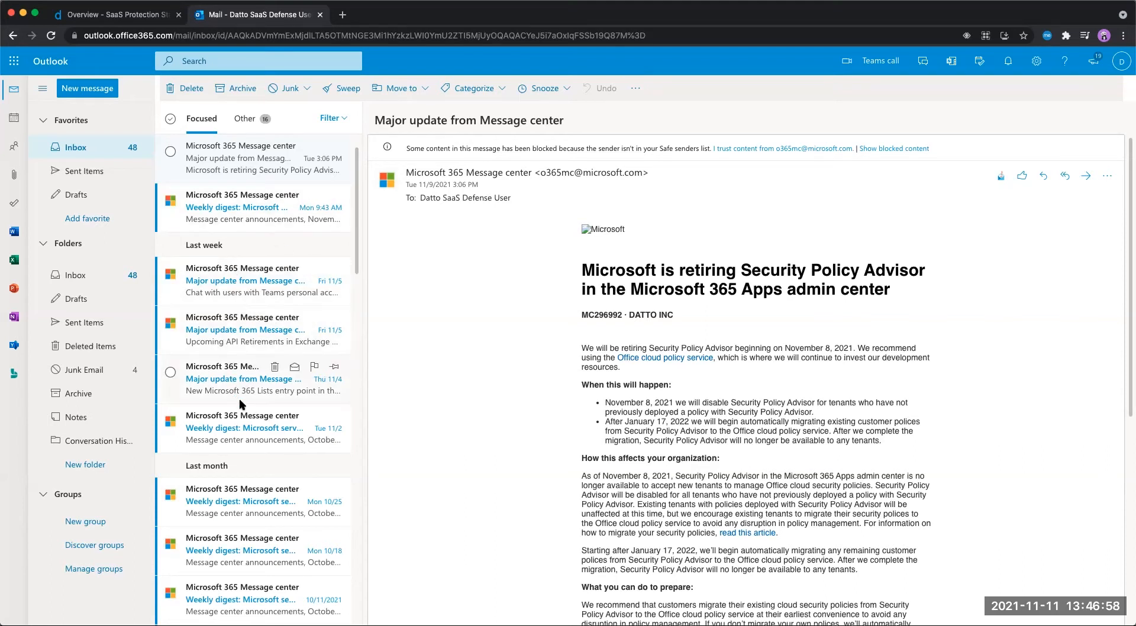
mouse_move(234, 176)
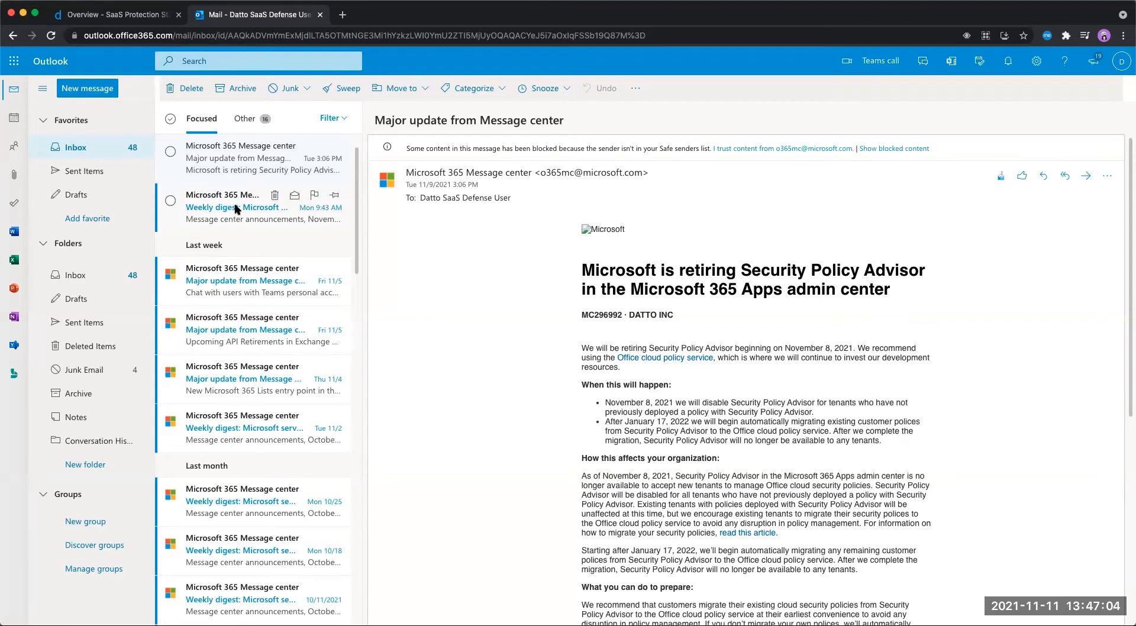
Open the Fri 11/5 Message center email about chatting with Teams personal accounts.
left_click(242, 207)
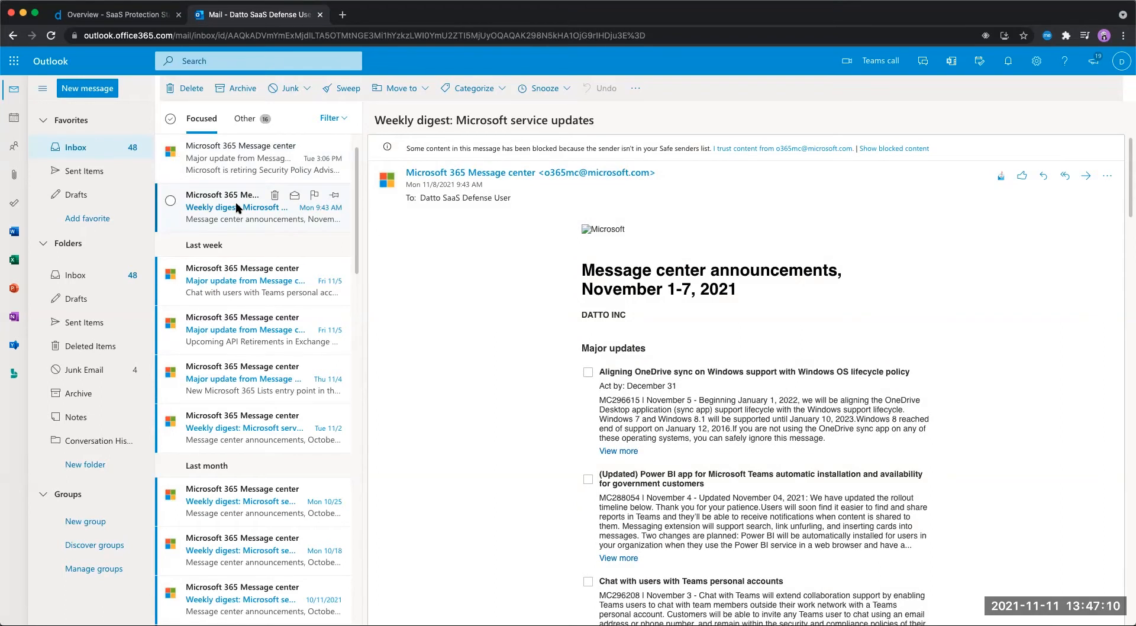
left_click(246, 281)
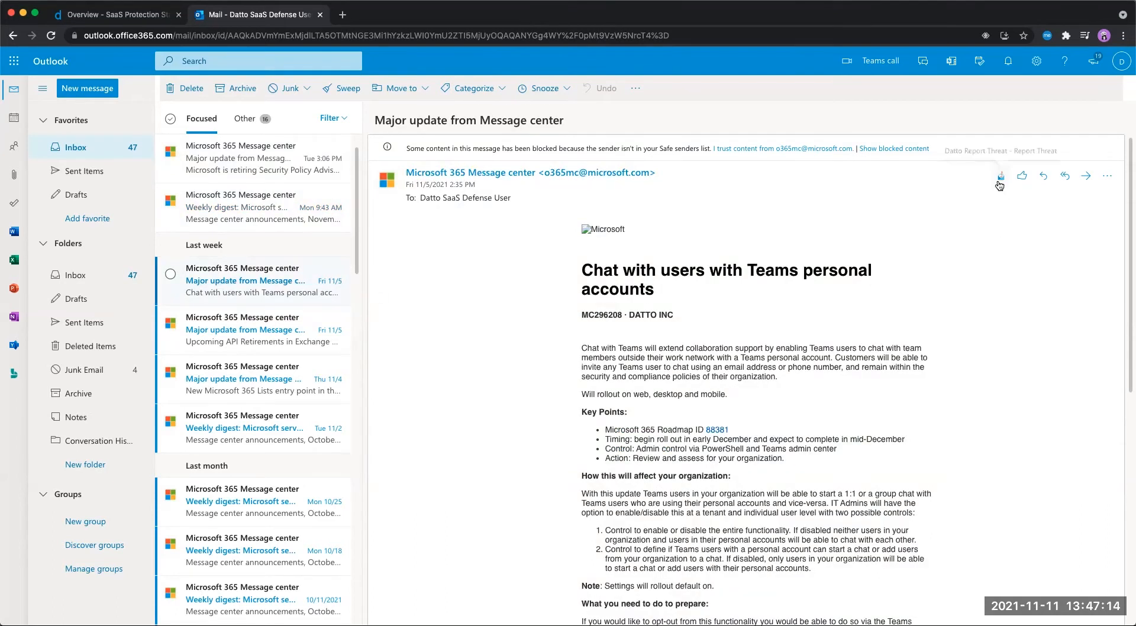
mouse_move(1000, 175)
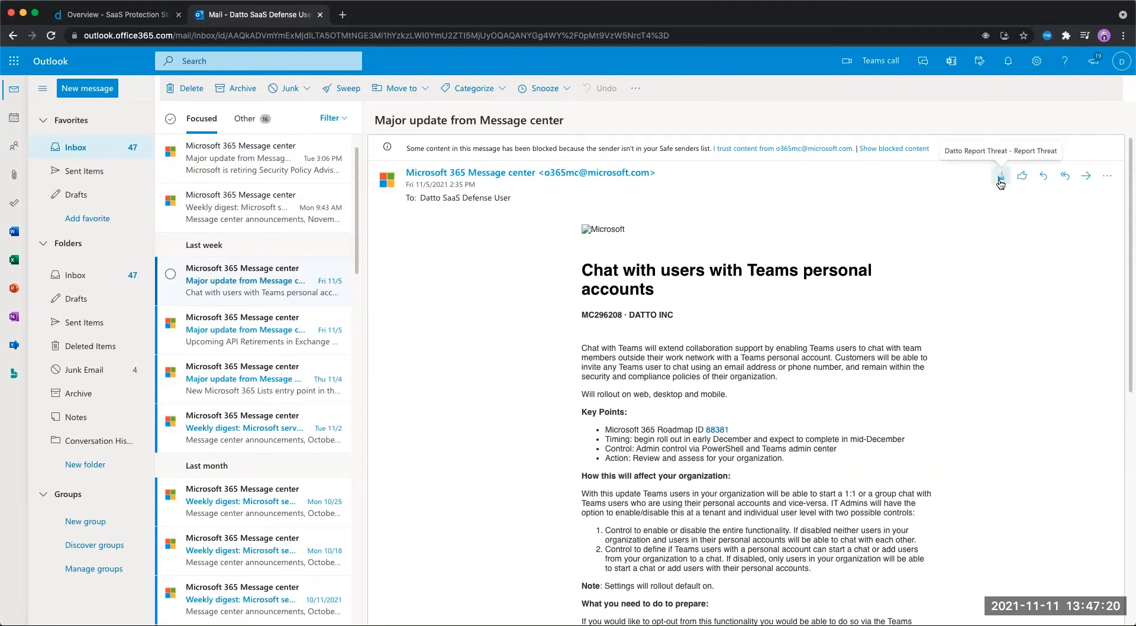
Report the Teams announcement email via Datto Report Threat with reason Unknown Sender.
left_click(1000, 177)
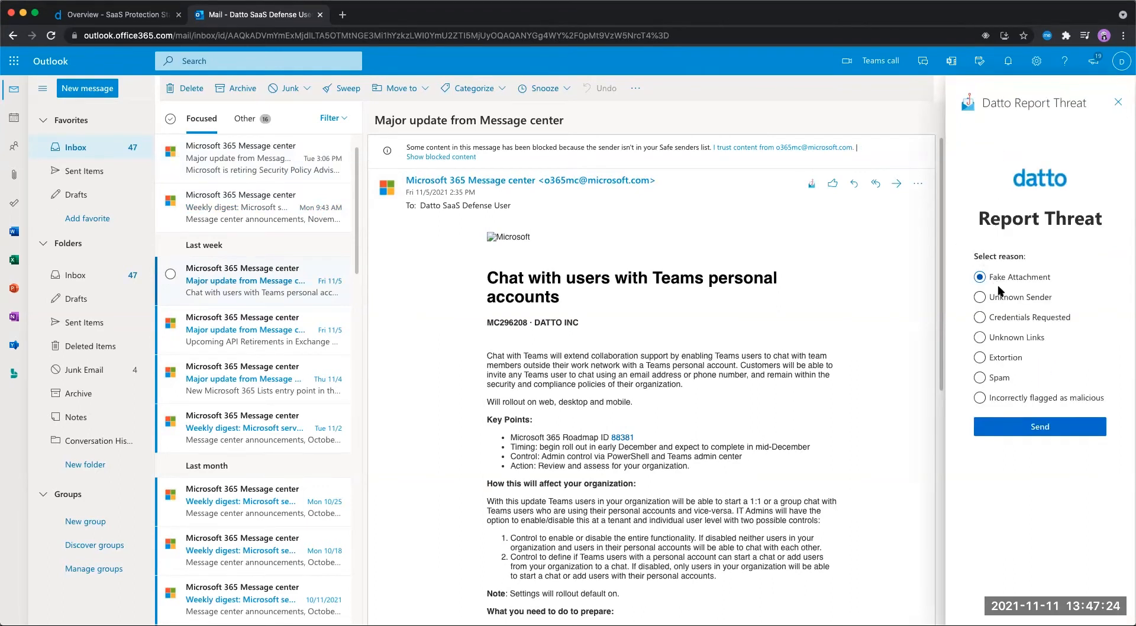
mouse_move(1004, 288)
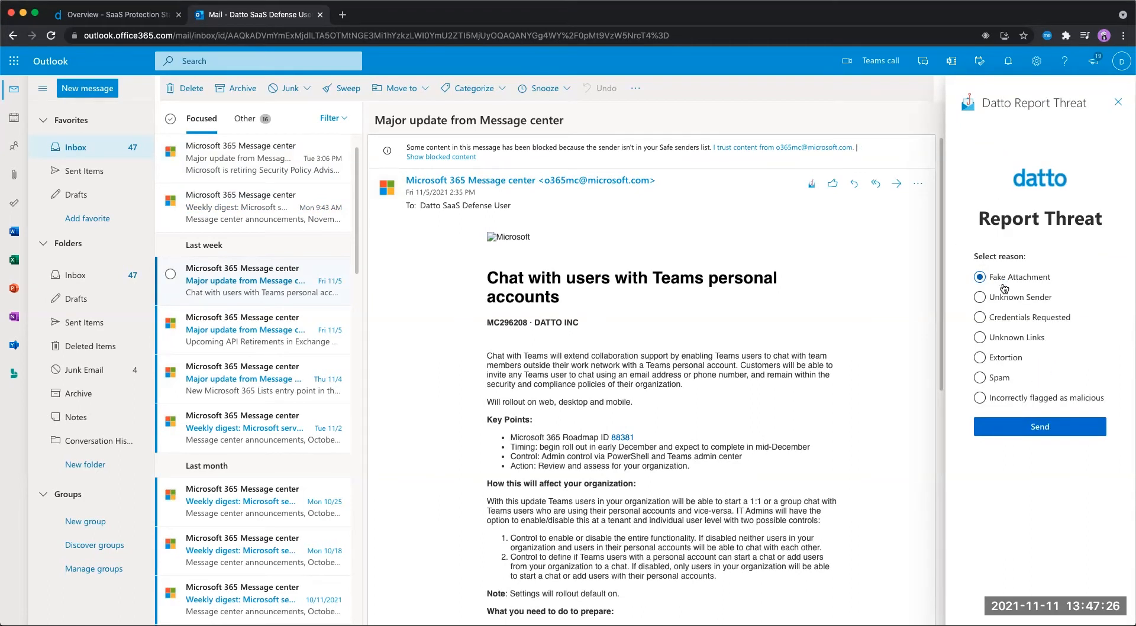
left_click(980, 378)
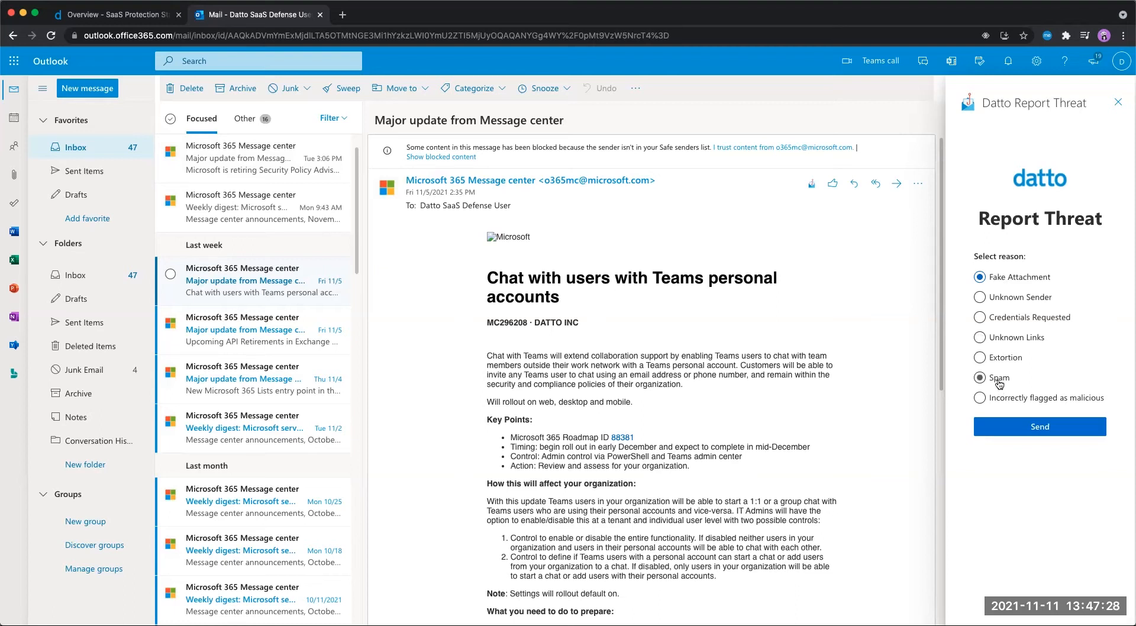
left_click(981, 297)
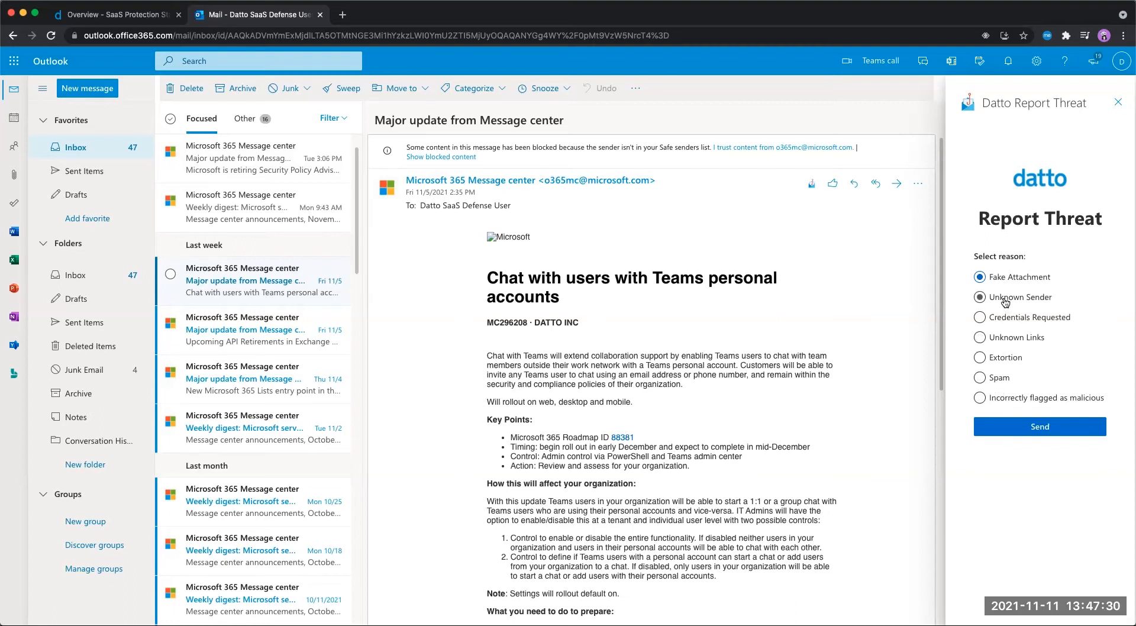
left_click(980, 297)
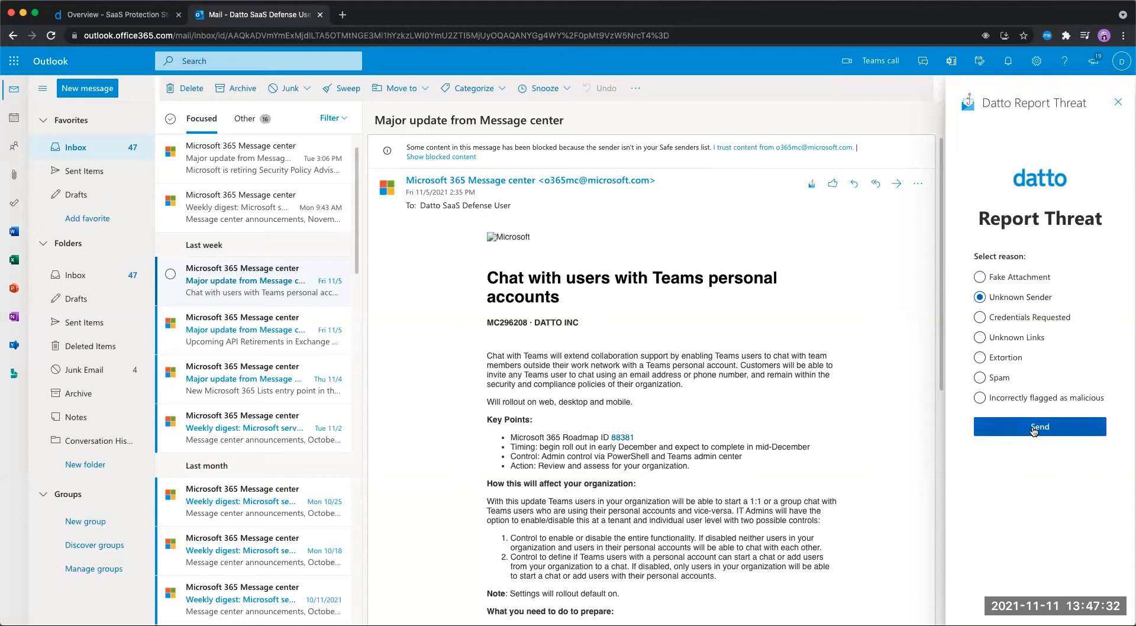
left_click(1039, 427)
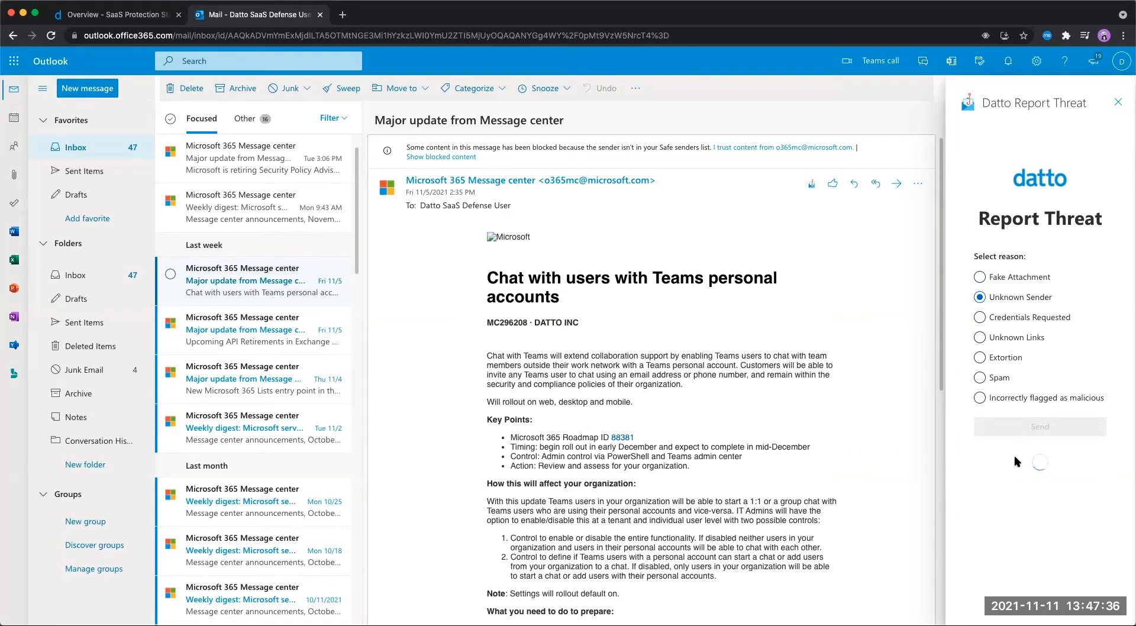
Wait for the Datto pane to show the 'Thank for your report' confirmation.
left_click(1039, 427)
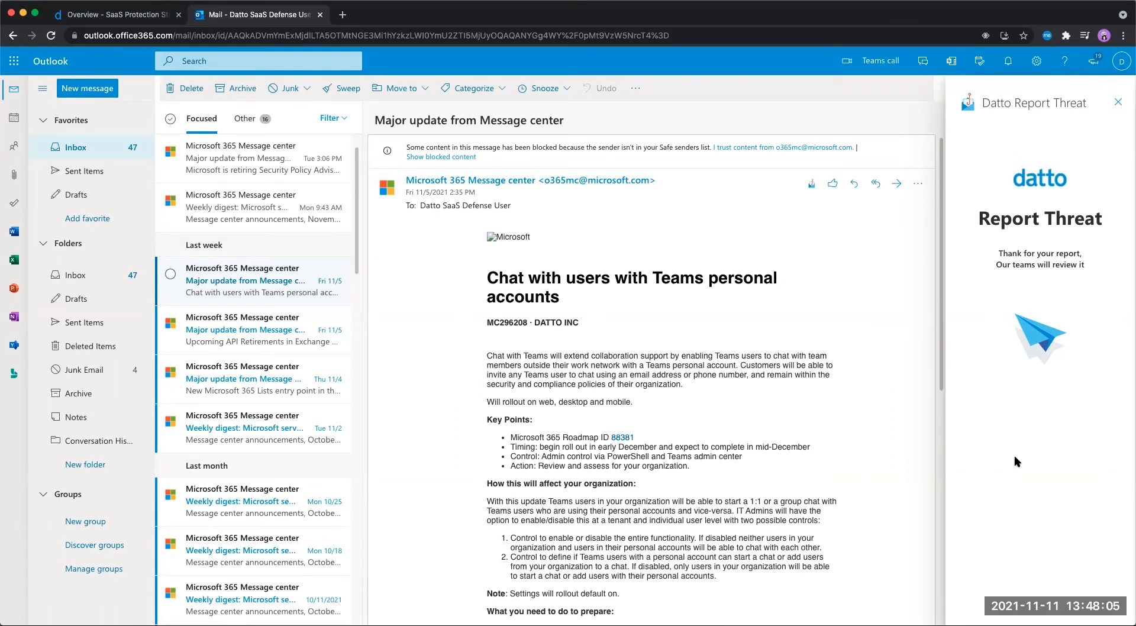
mouse_move(88, 370)
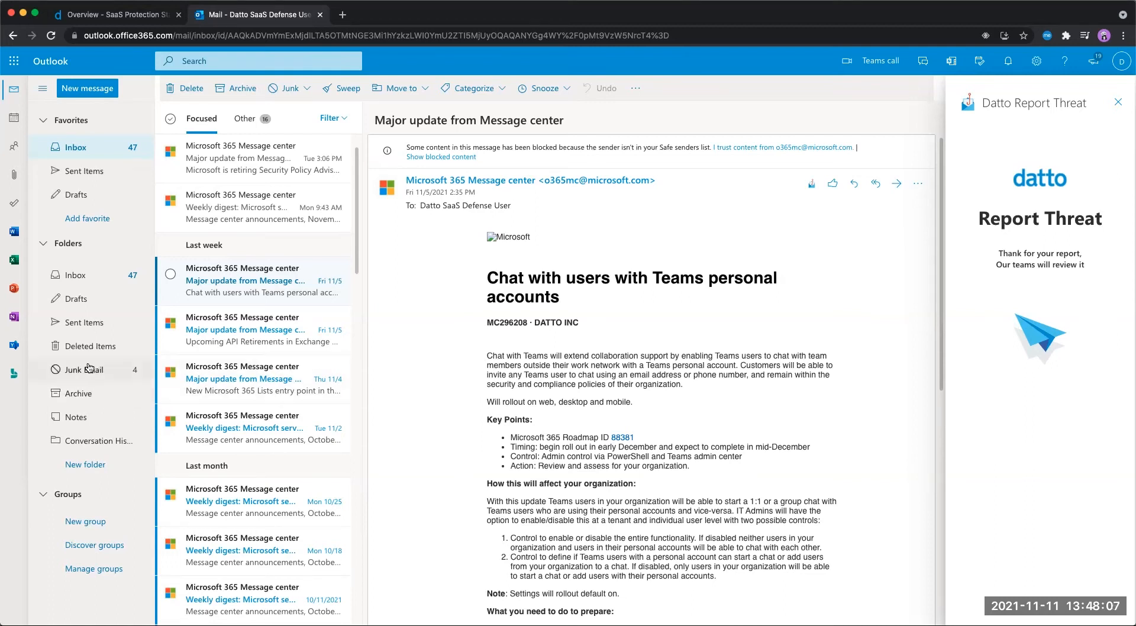
left_click(84, 370)
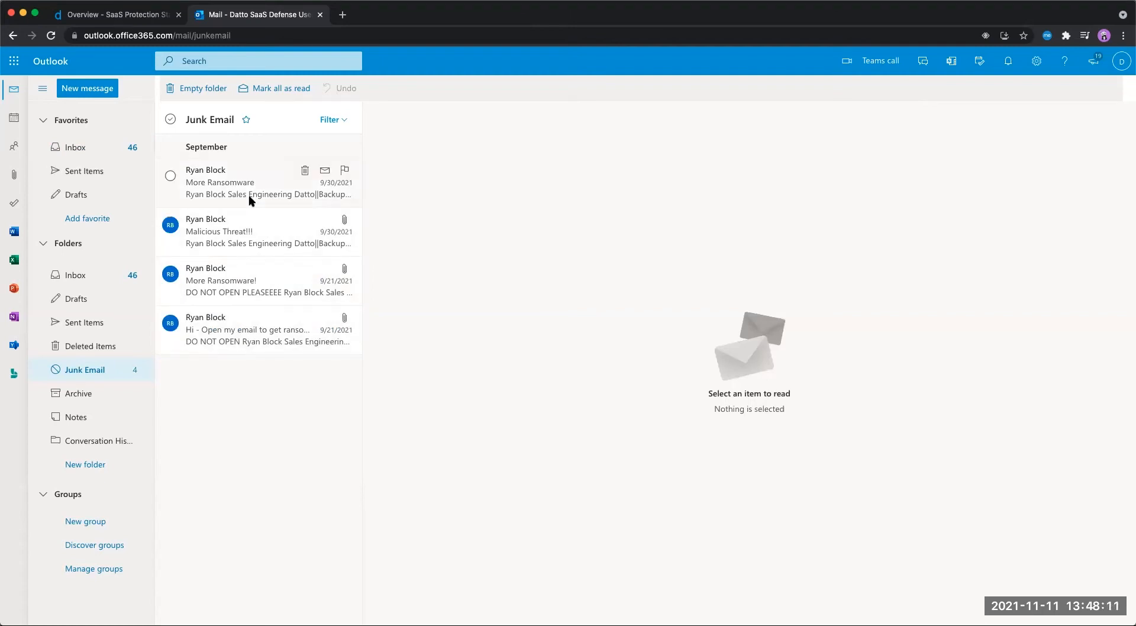
left_click(219, 182)
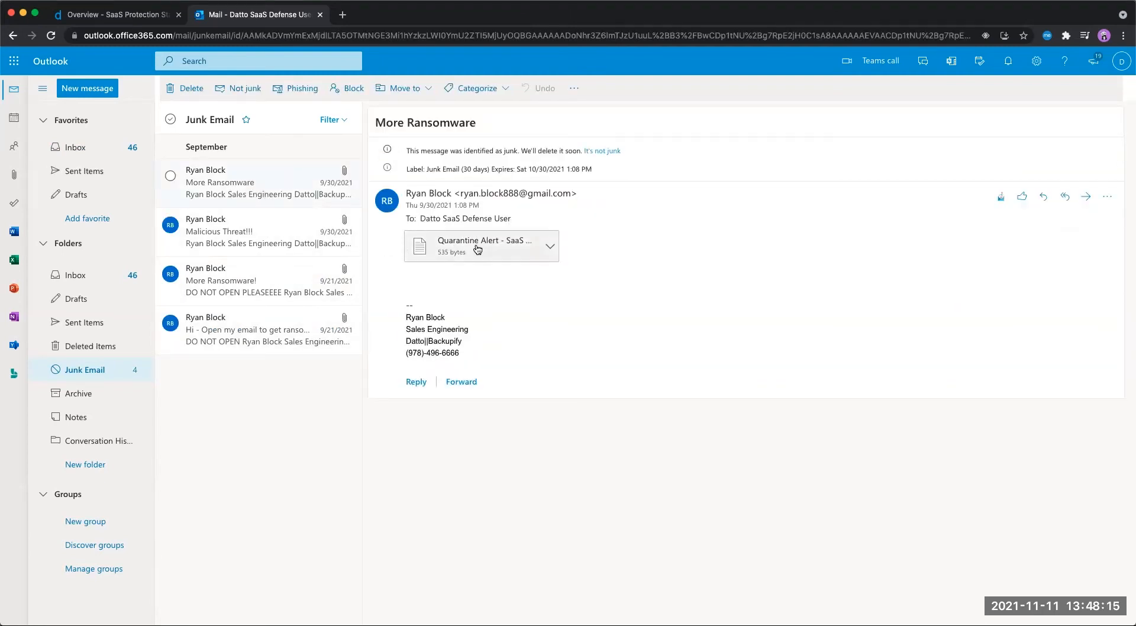
mouse_move(490, 245)
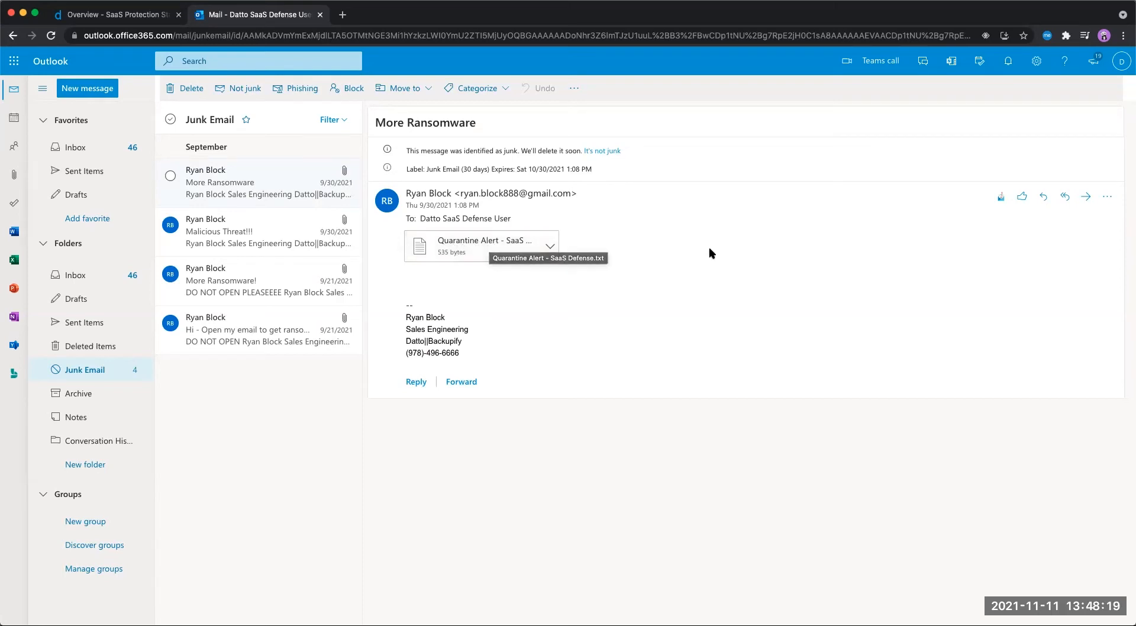
mouse_move(776, 262)
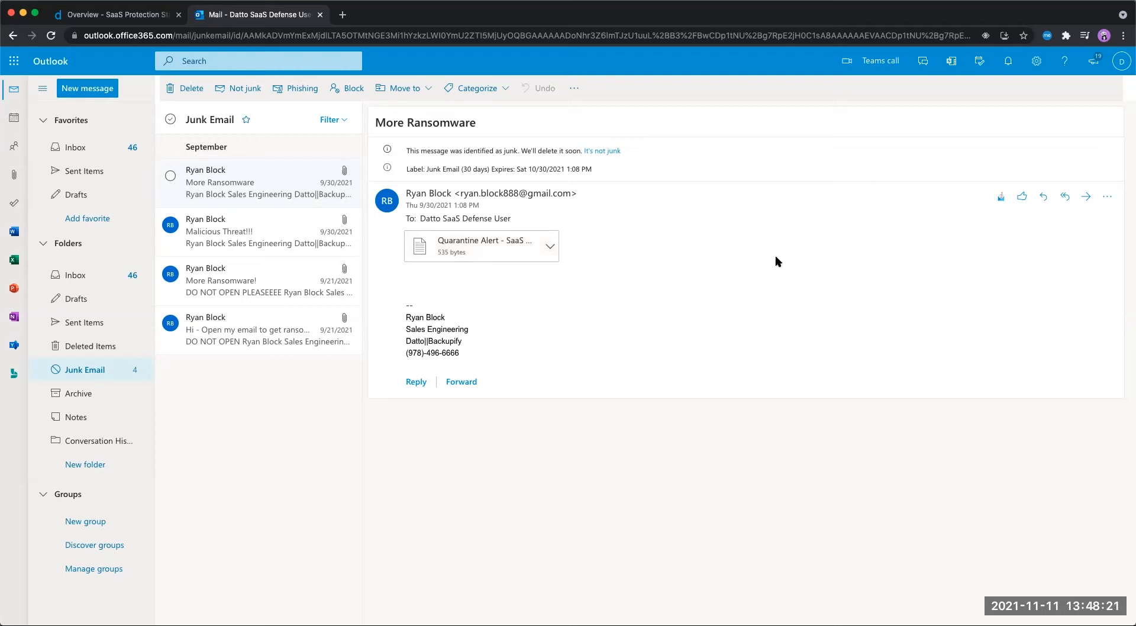
mouse_move(1001, 197)
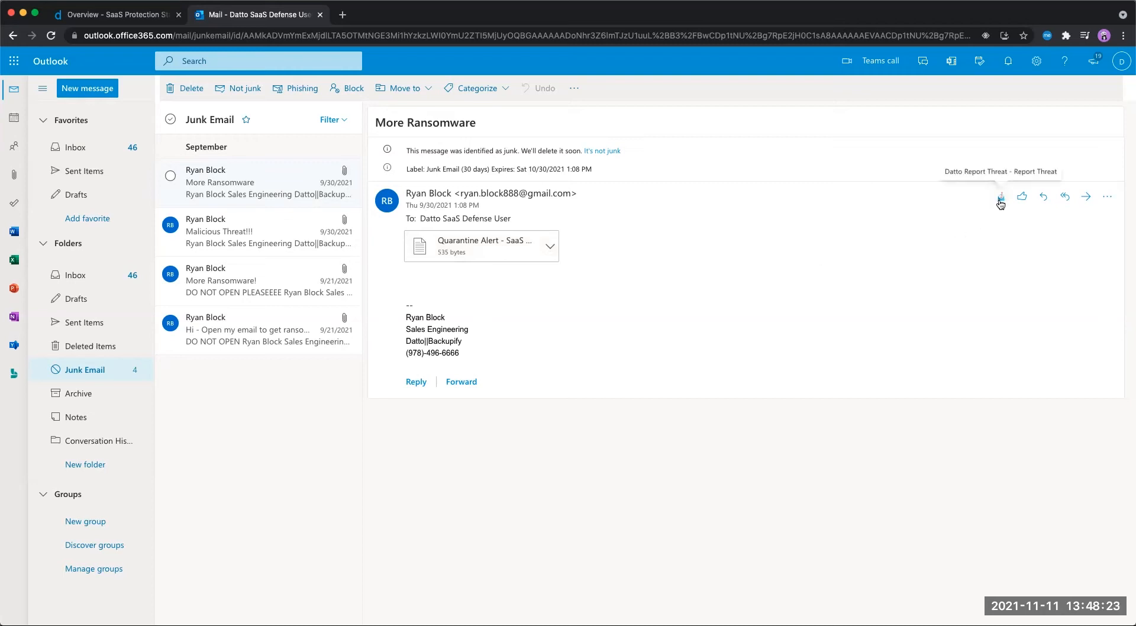
Report 'More Ransomware' via Datto as incorrectly flagged as malicious.
left_click(1001, 196)
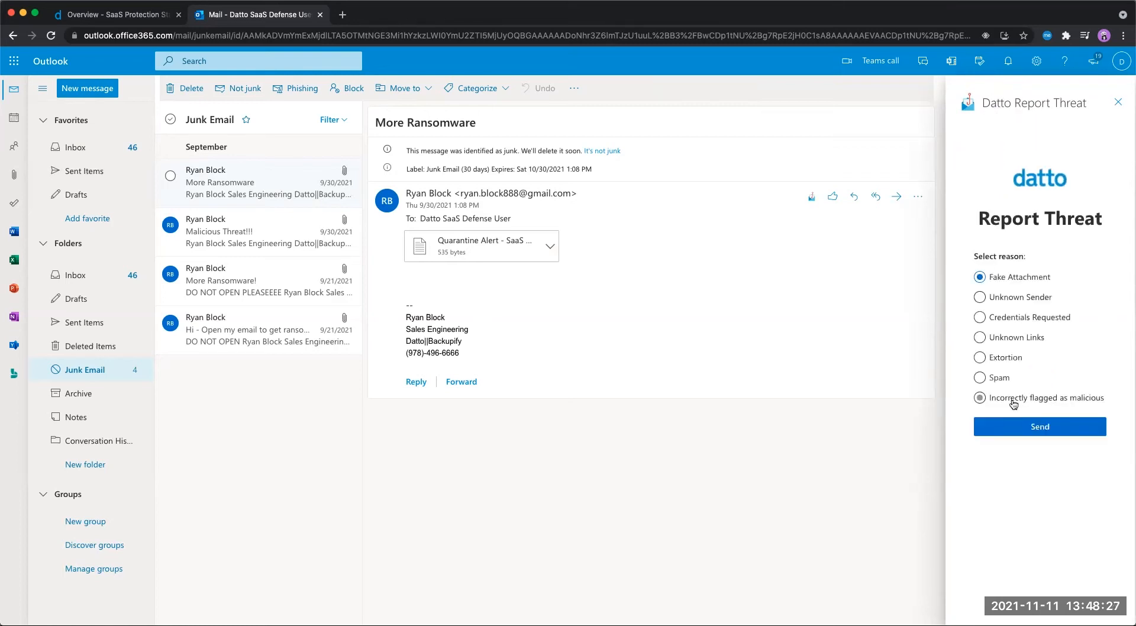
left_click(979, 397)
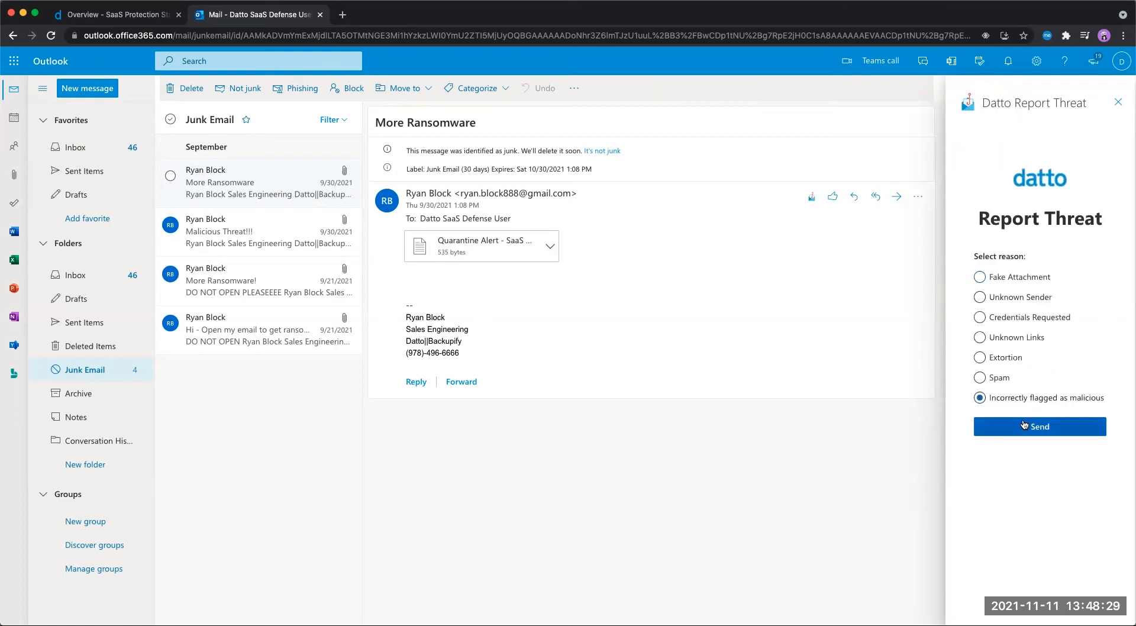
left_click(1040, 426)
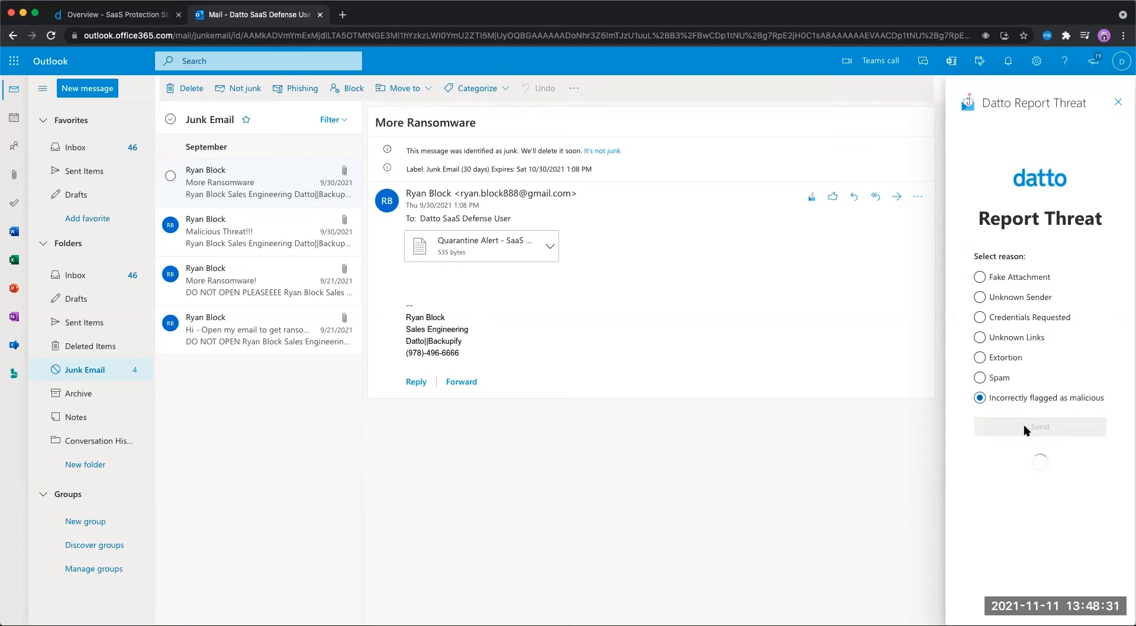
left_click(1040, 427)
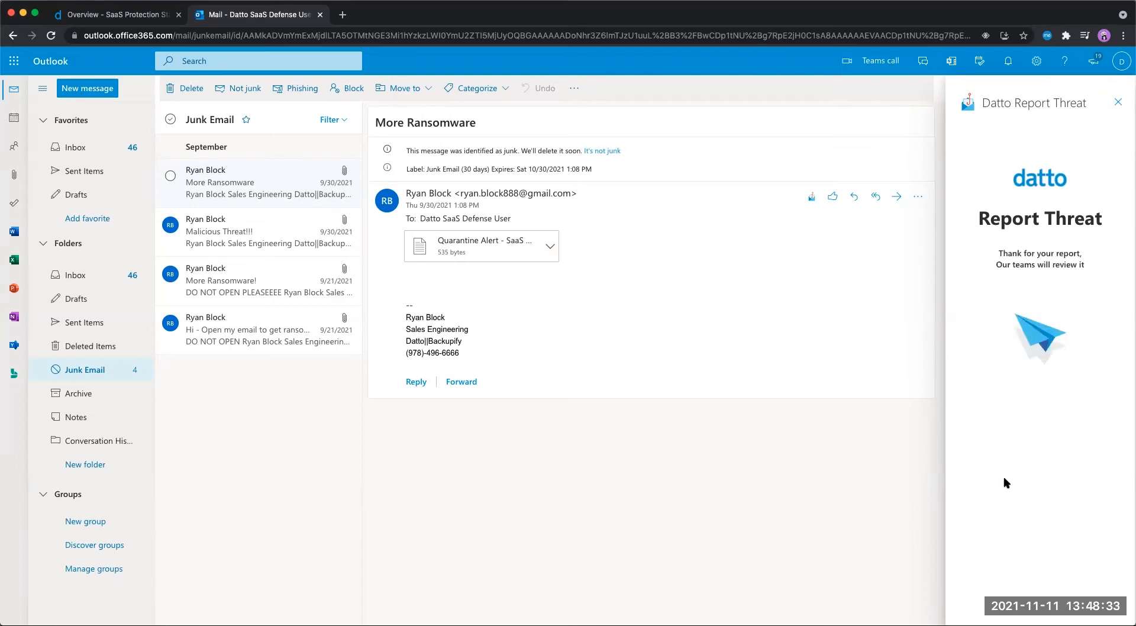